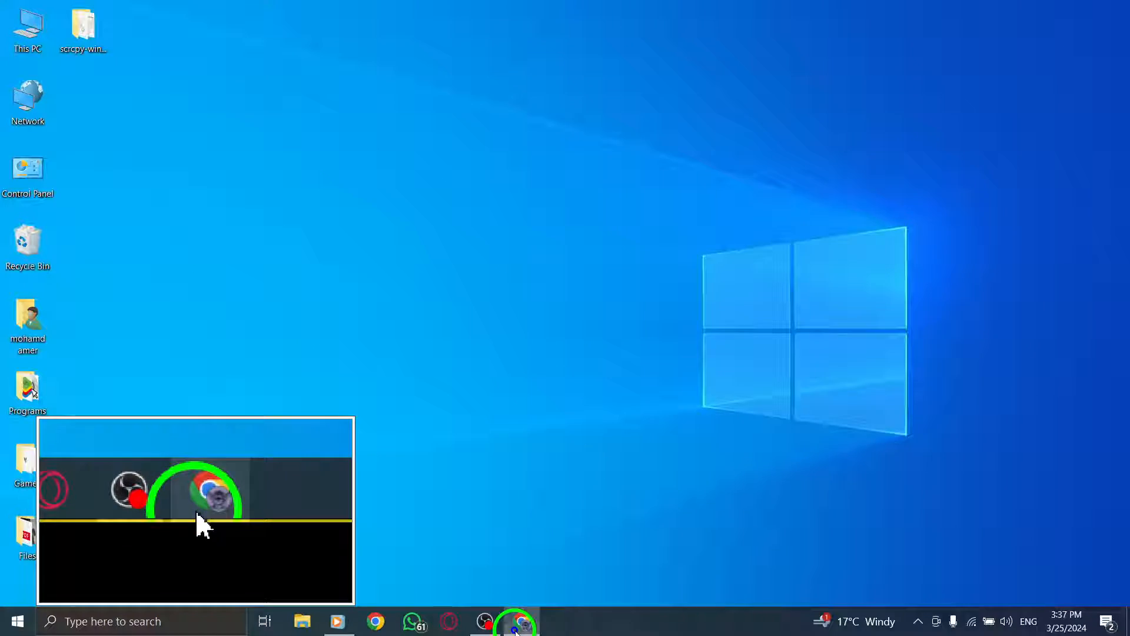
Switch to Chrome and draft a post reading 'asd' in the X home feed composer
{"action": "left_click", "coordinate": [520, 620]}
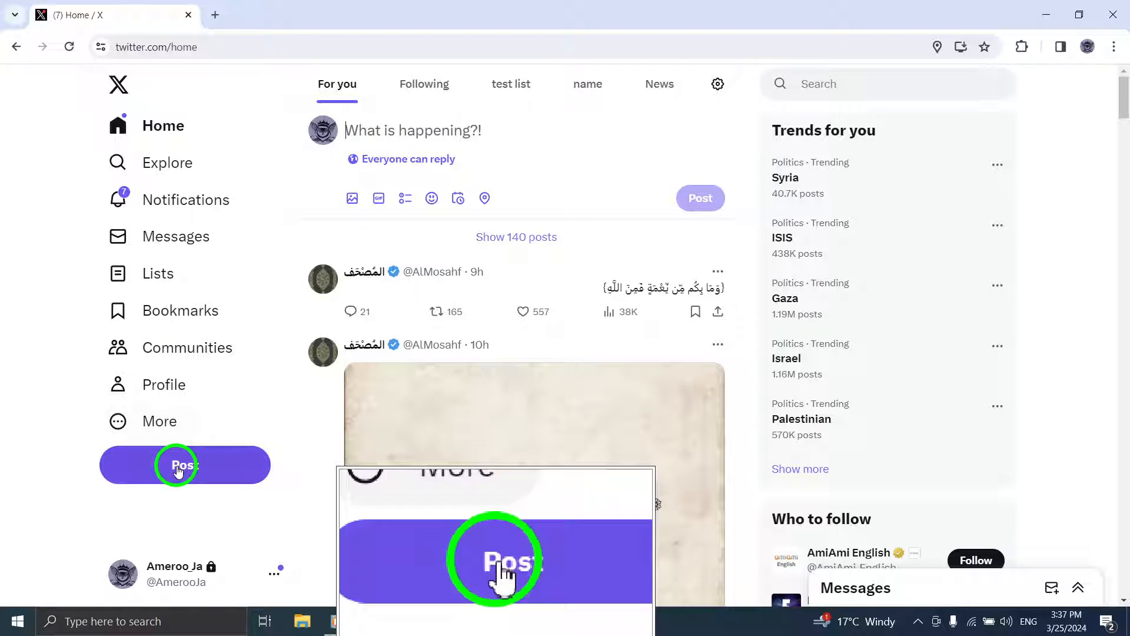
{"action": "left_click", "coordinate": [185, 464]}
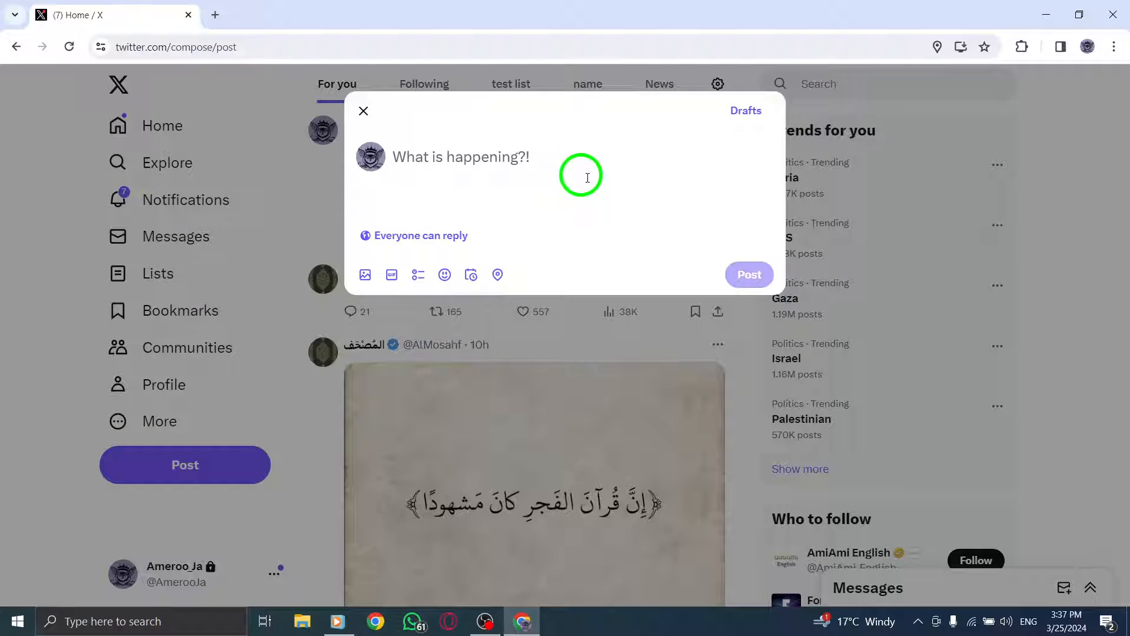
{"action": "left_click", "coordinate": [364, 111]}
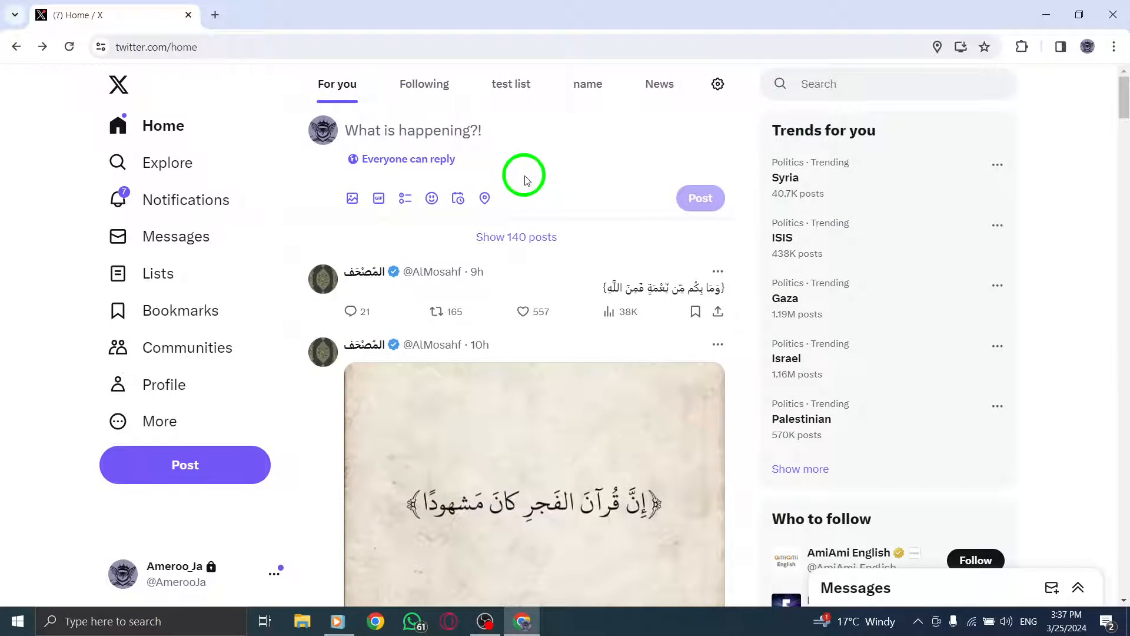
{"action": "type", "text": "asd"}
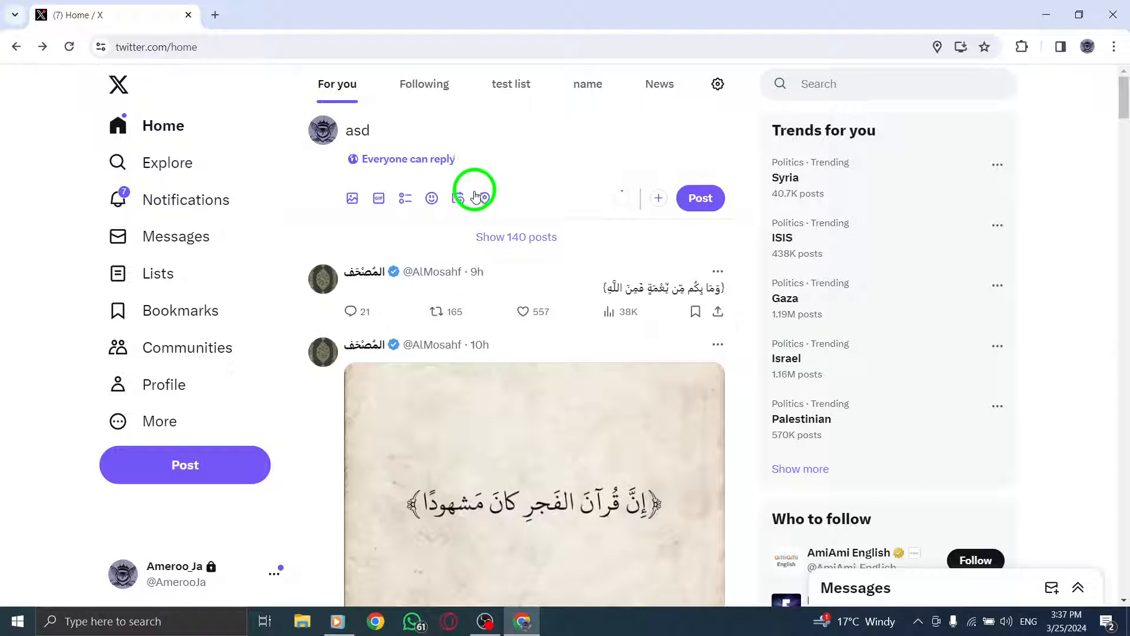
Schedule the draft for Sat, Mar 30, 2024 at 3:37 PM GMT+03:00 and confirm
{"action": "left_click", "coordinate": [458, 198]}
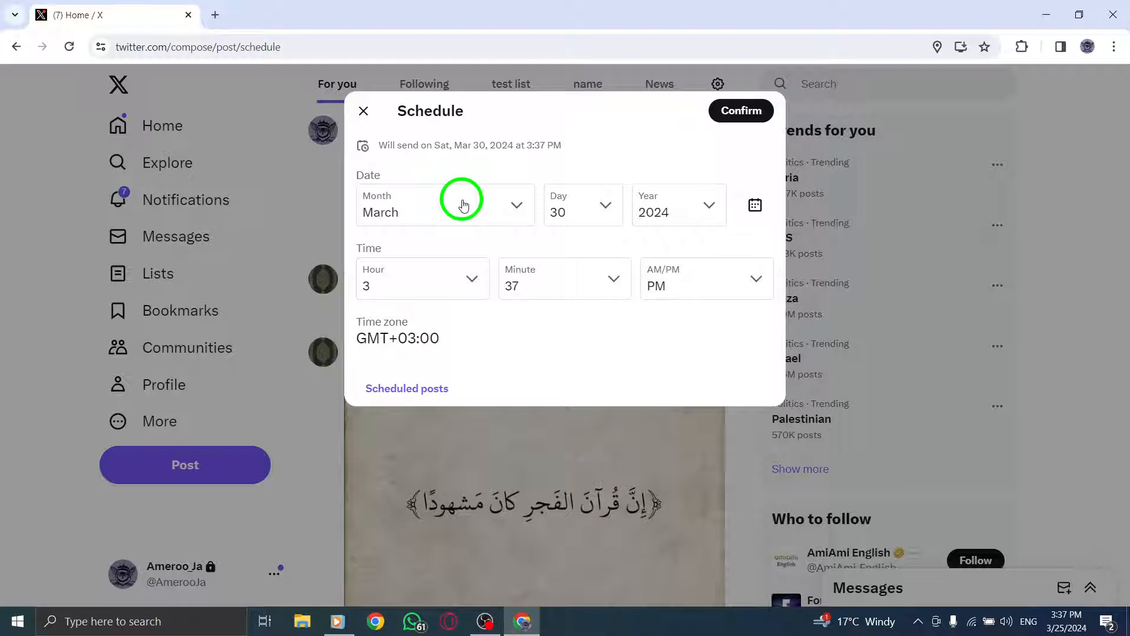
{"action": "mouse_move", "coordinate": [428, 156]}
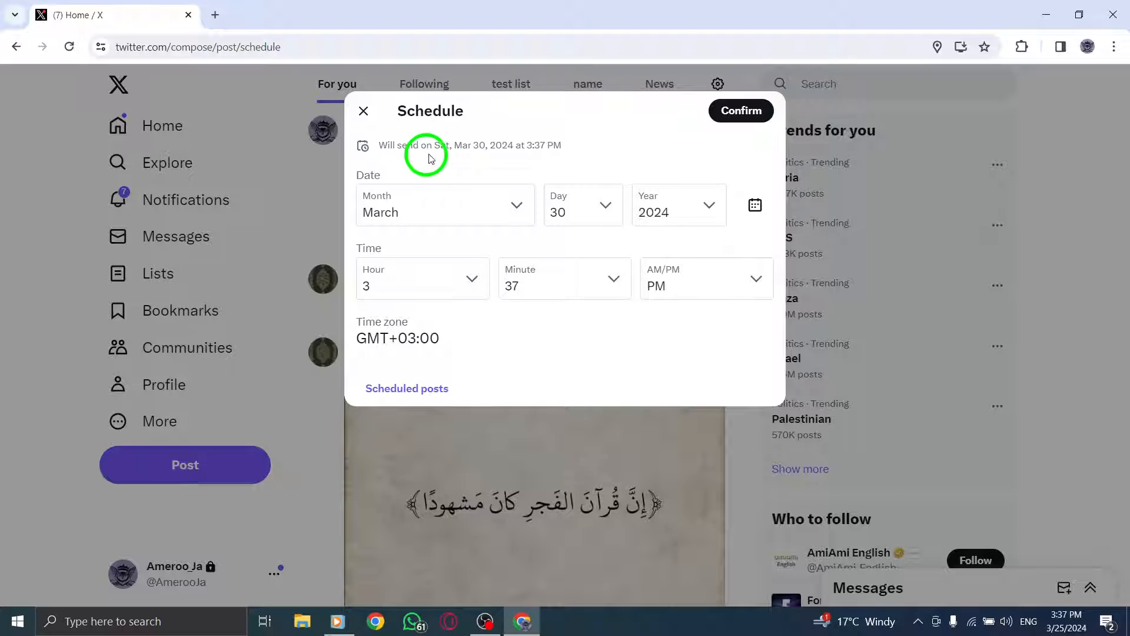
{"action": "mouse_move", "coordinate": [569, 186]}
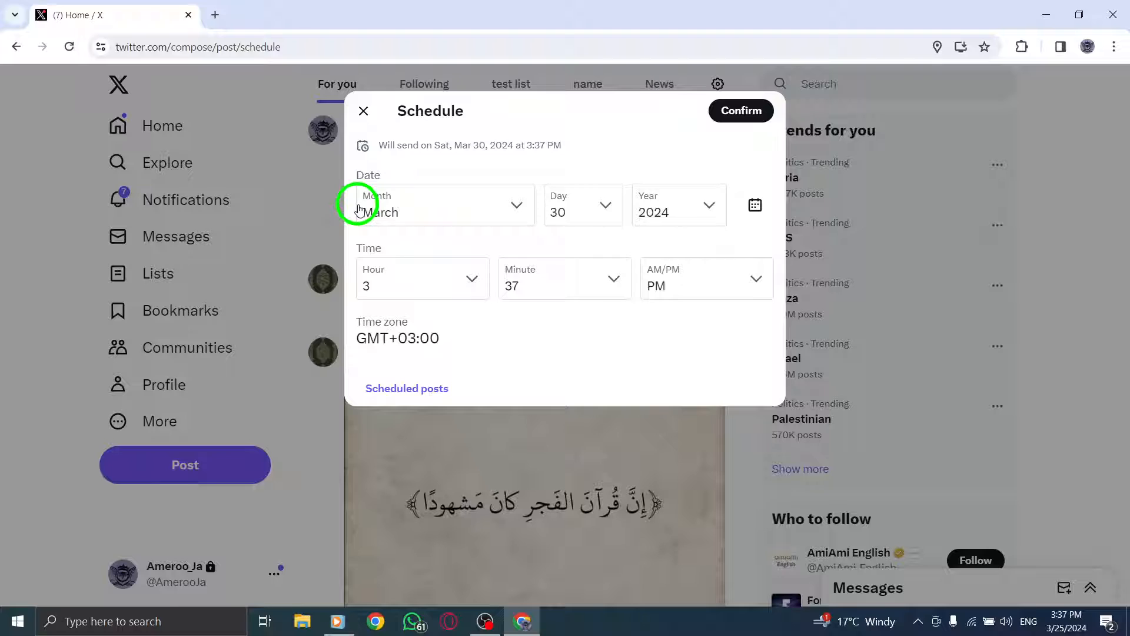
{"action": "mouse_move", "coordinate": [371, 311]}
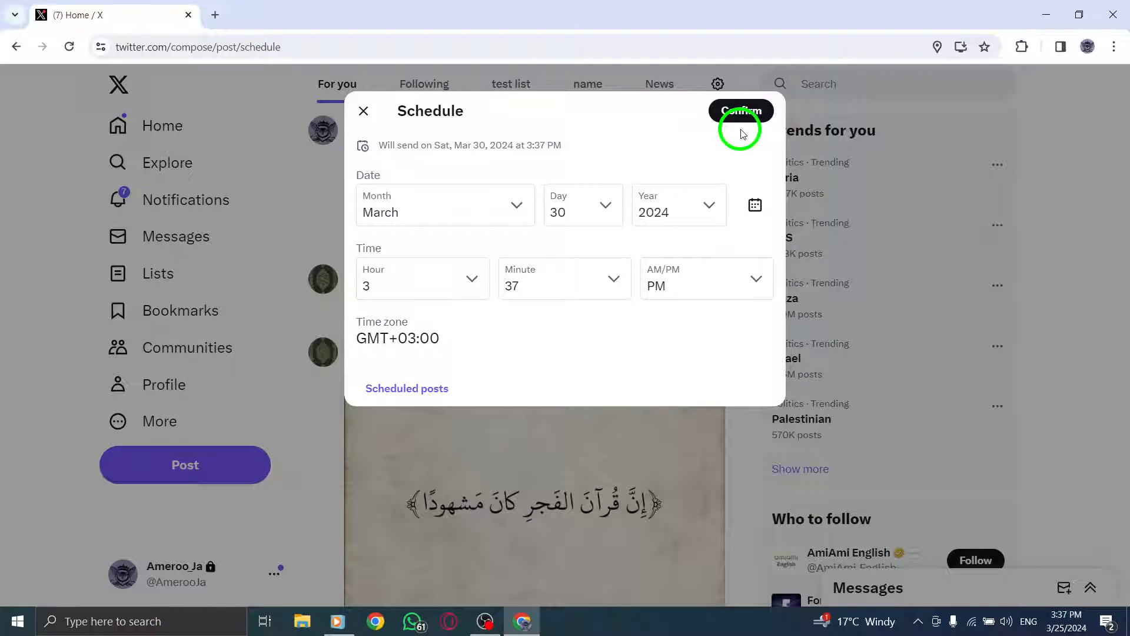
{"action": "left_click", "coordinate": [740, 111]}
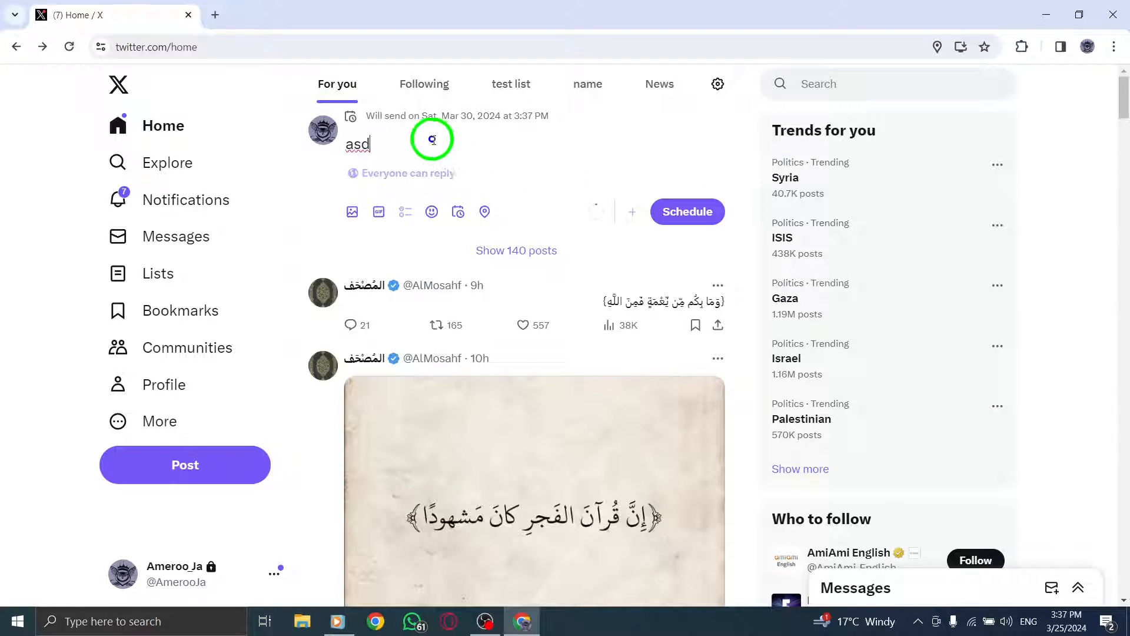
Clear the 'asd' text from the scheduled composer and refresh the Windows desktop
{"action": "key", "text": "ctrl+a"}
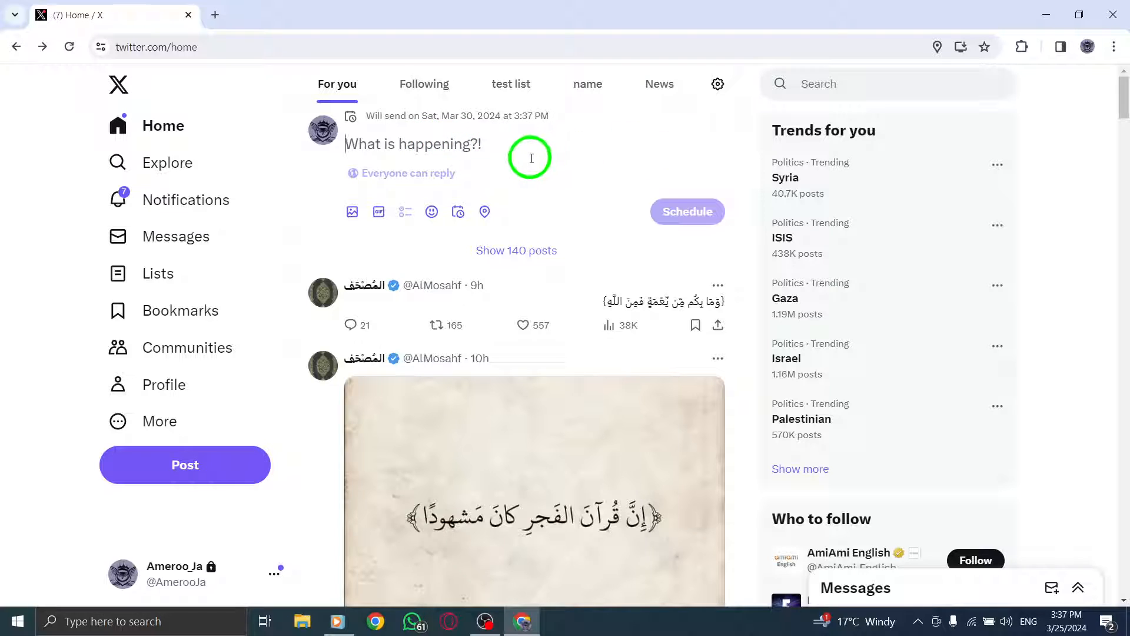
{"action": "mouse_move", "coordinate": [771, 157]}
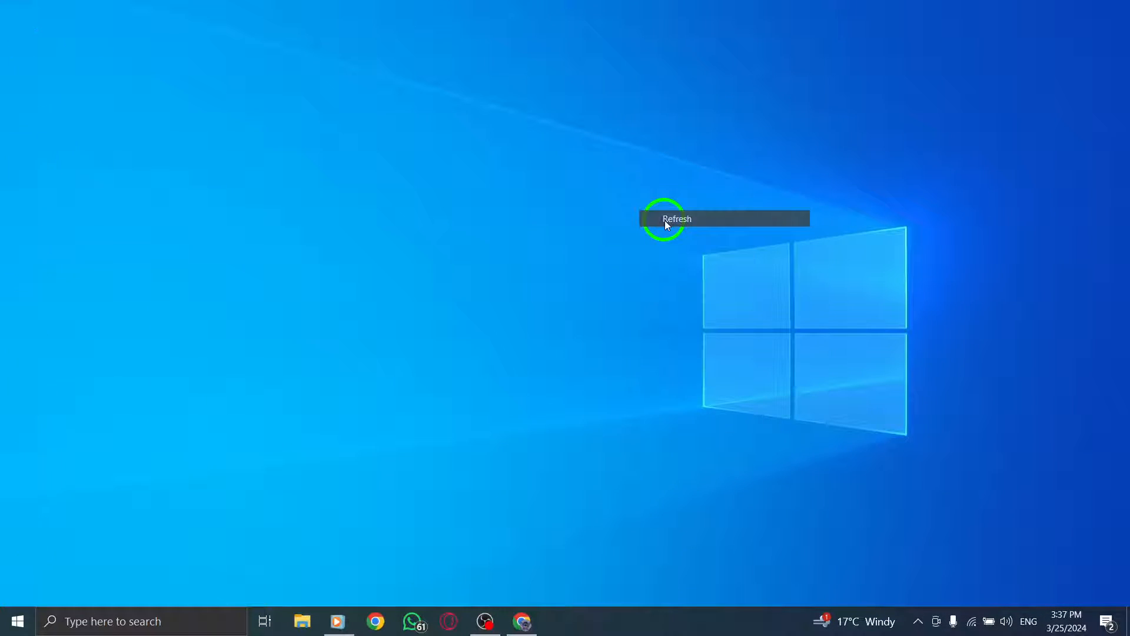
{"action": "left_click", "coordinate": [676, 219]}
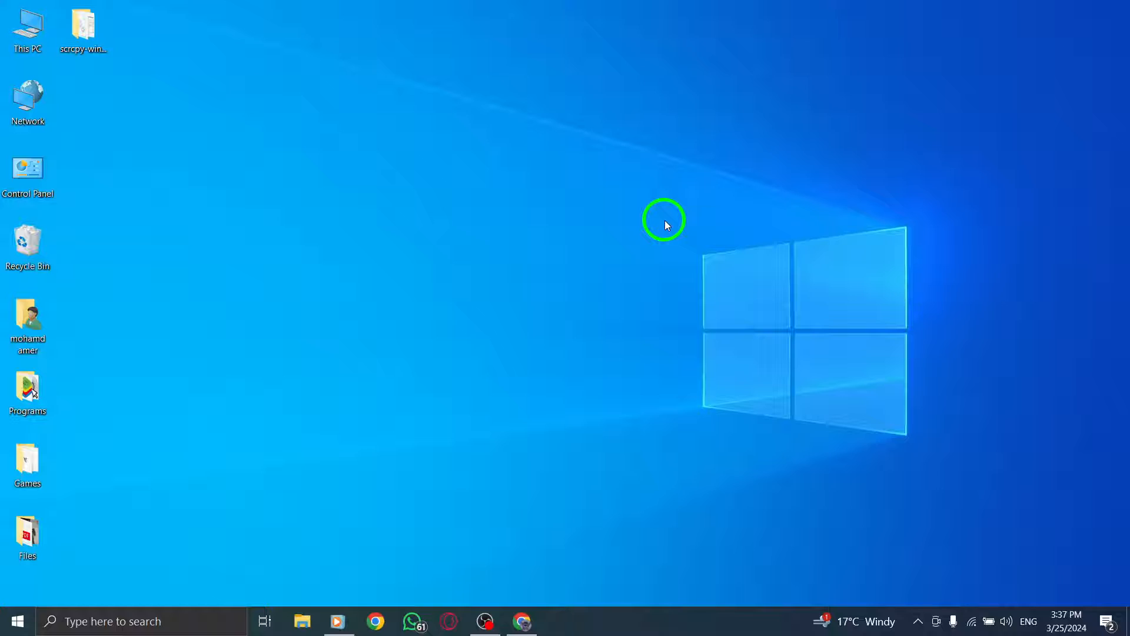